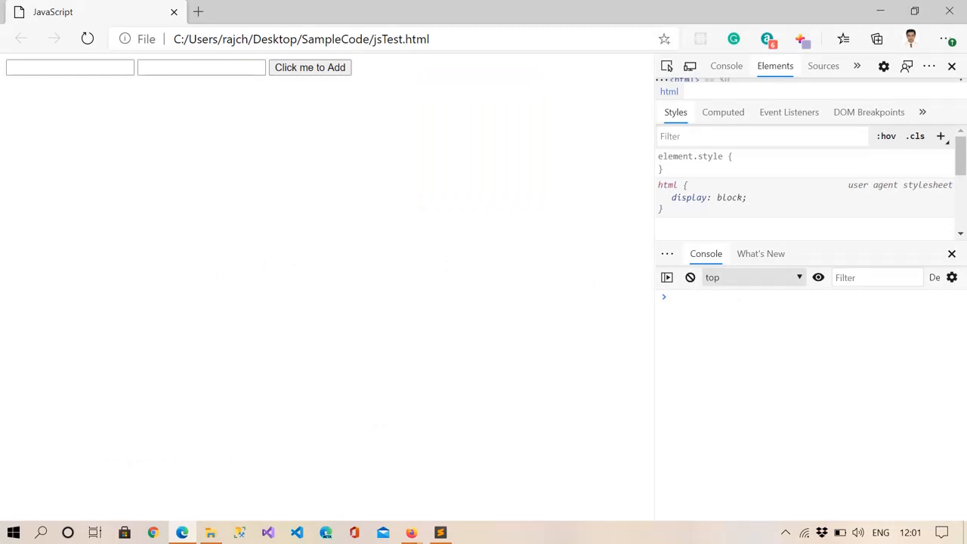
{"action": "mouse_move", "coordinate": [326, 196]}
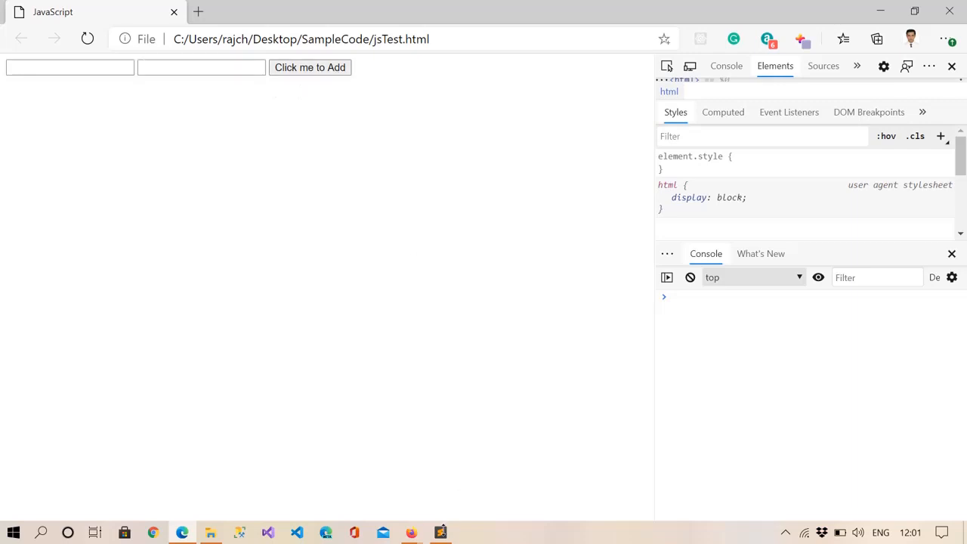
{"action": "mouse_move", "coordinate": [483, 512]}
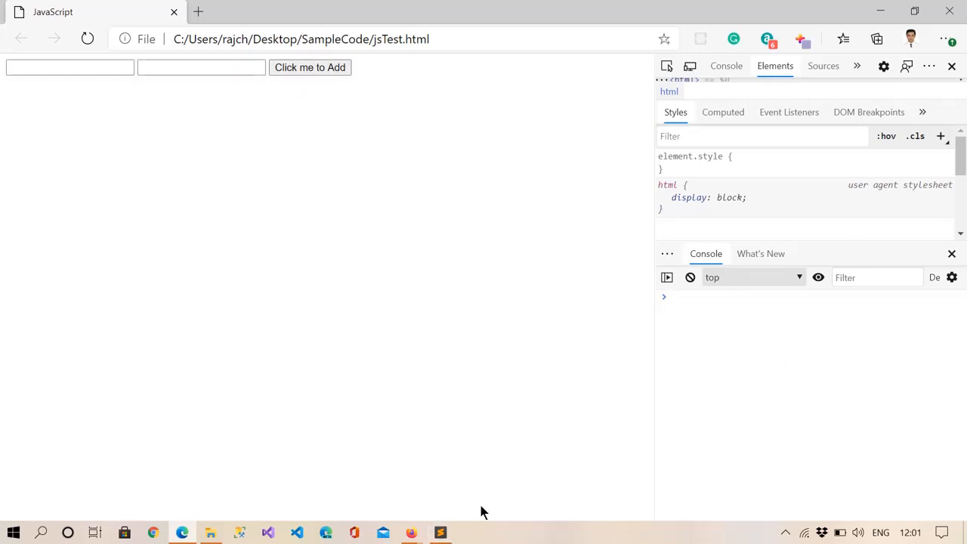
Join the onclick="myFunction()" attribute onto the <button type="button"> line in jsTest.html
{"action": "left_click", "coordinate": [440, 531]}
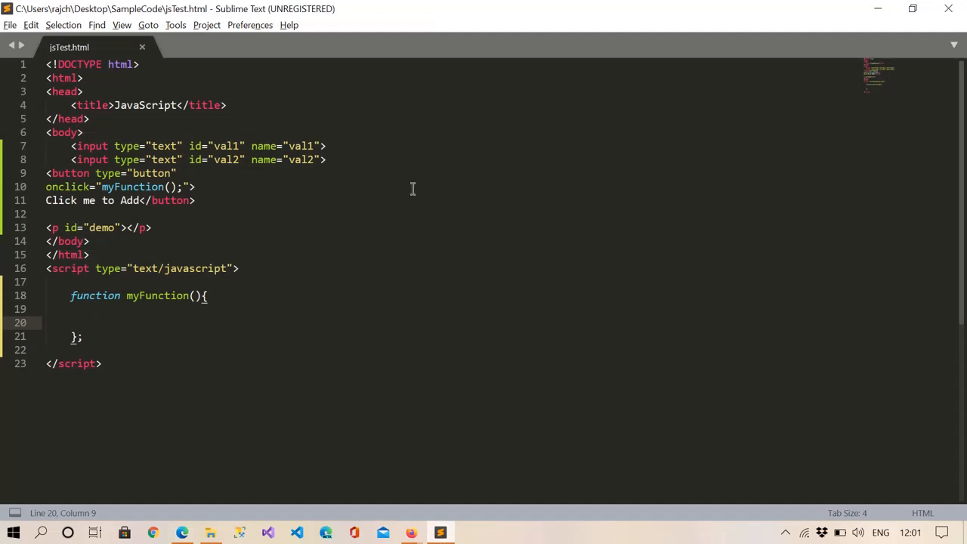
{"action": "mouse_move", "coordinate": [288, 308]}
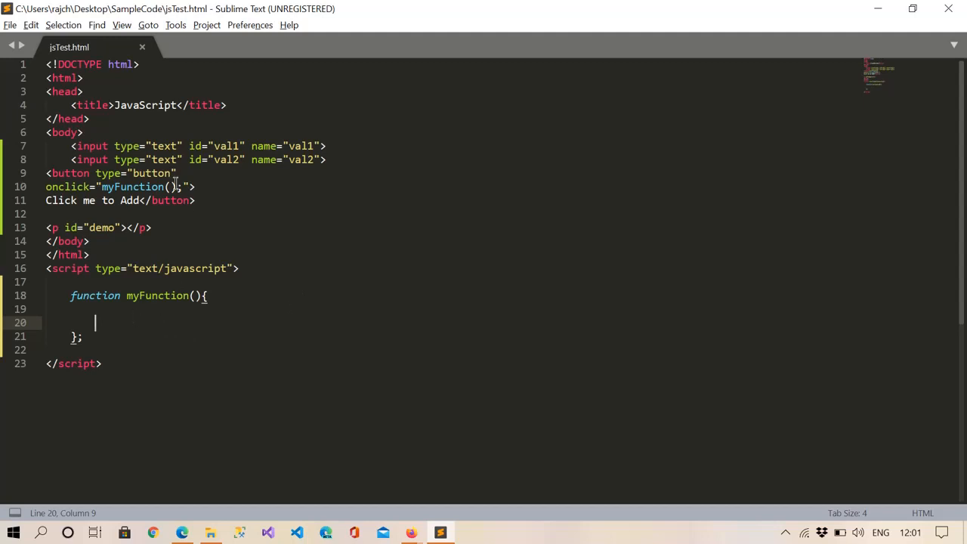
{"action": "double_click", "coordinate": [92, 145]}
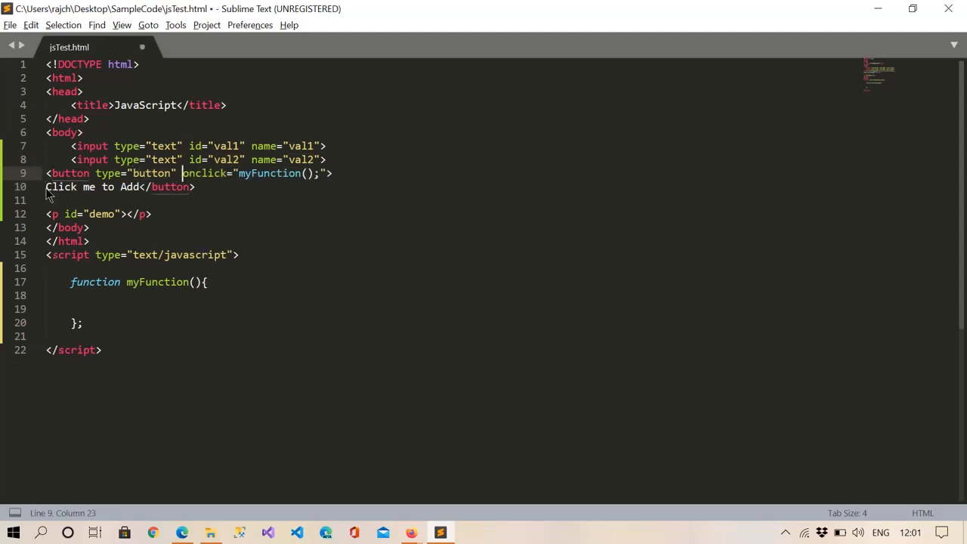
{"action": "mouse_move", "coordinate": [281, 173]}
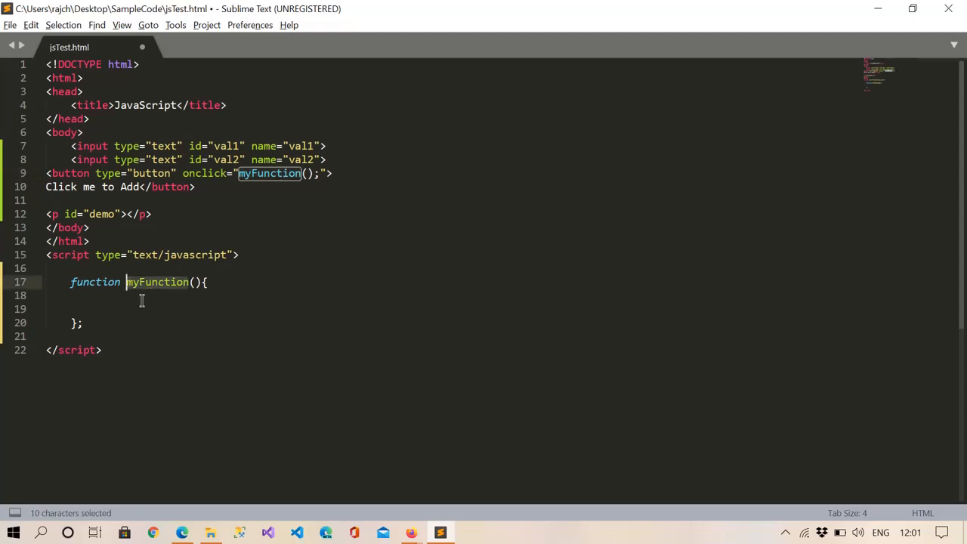
{"action": "left_click", "coordinate": [93, 294]}
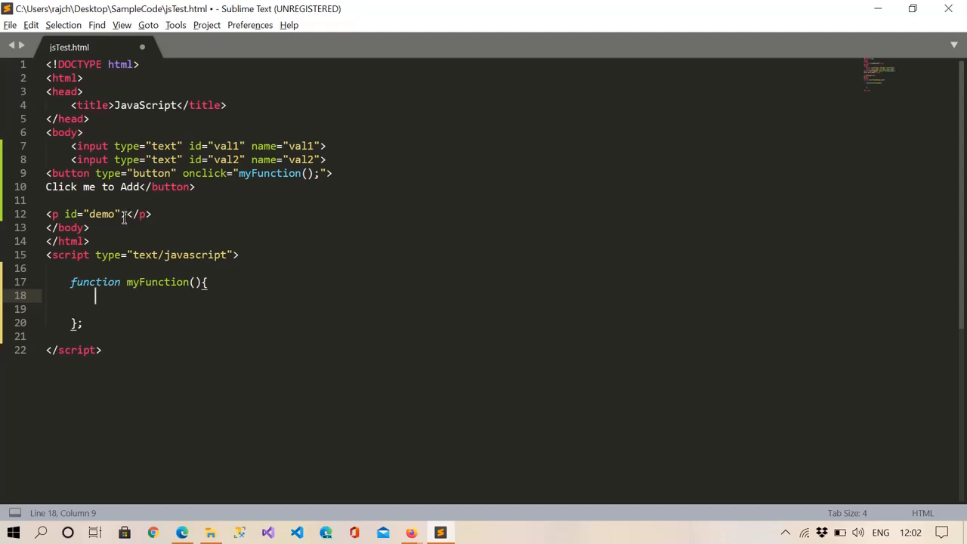
Write myFunction to read val1 and val2 with parseInt, add them, log res and show it in demo
{"action": "double_click", "coordinate": [100, 214]}
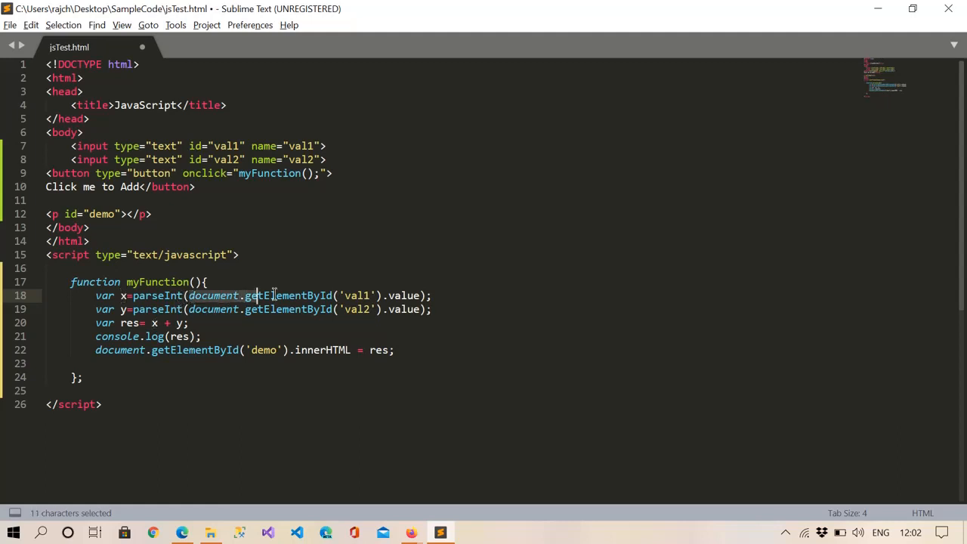
{"action": "left_click_drag", "start_coordinate": [256, 294], "coordinate": [383, 294]}
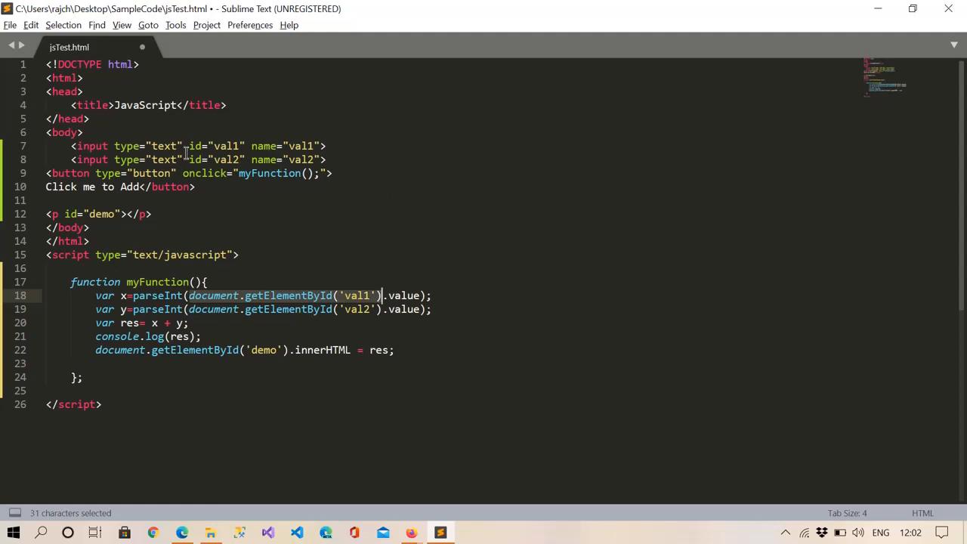
{"action": "left_click", "coordinate": [88, 145]}
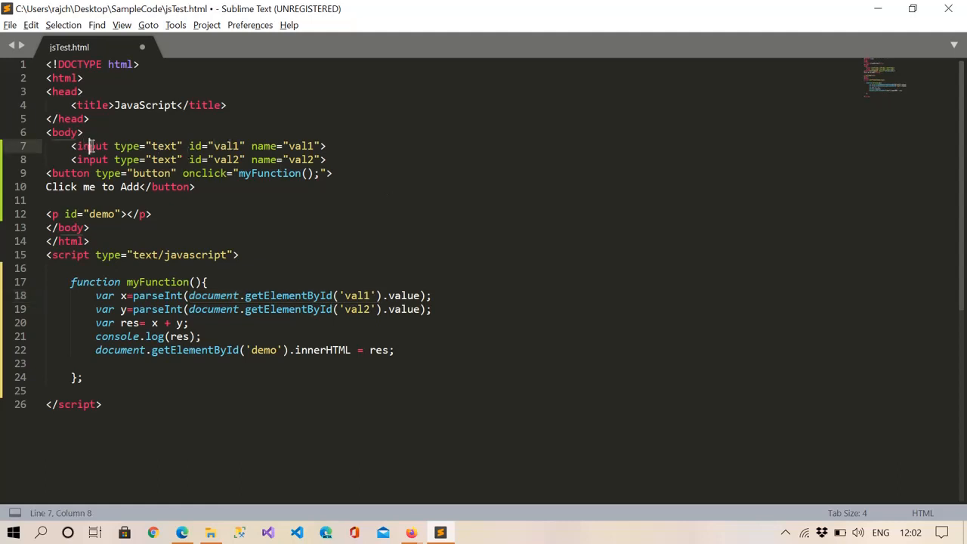
{"action": "double_click", "coordinate": [92, 160]}
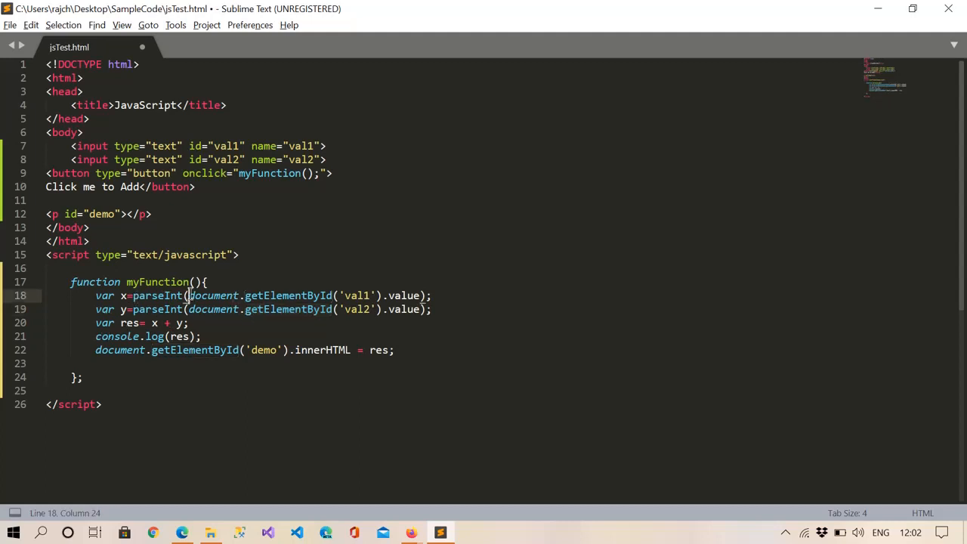
Remove parseInt from the val1 lookup on line 18 so x stays a string
{"action": "left_click_drag", "start_coordinate": [187, 295], "coordinate": [383, 295]}
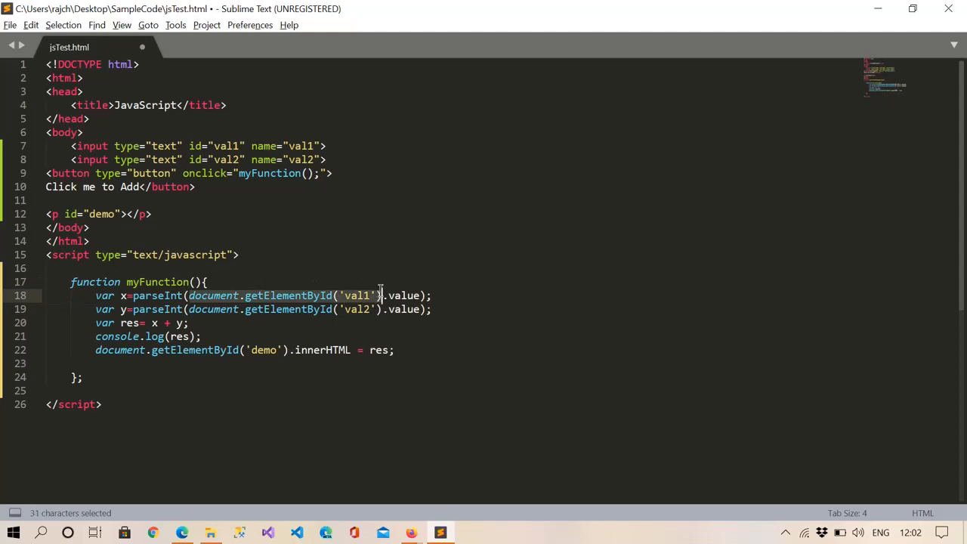
{"action": "left_click", "coordinate": [130, 295]}
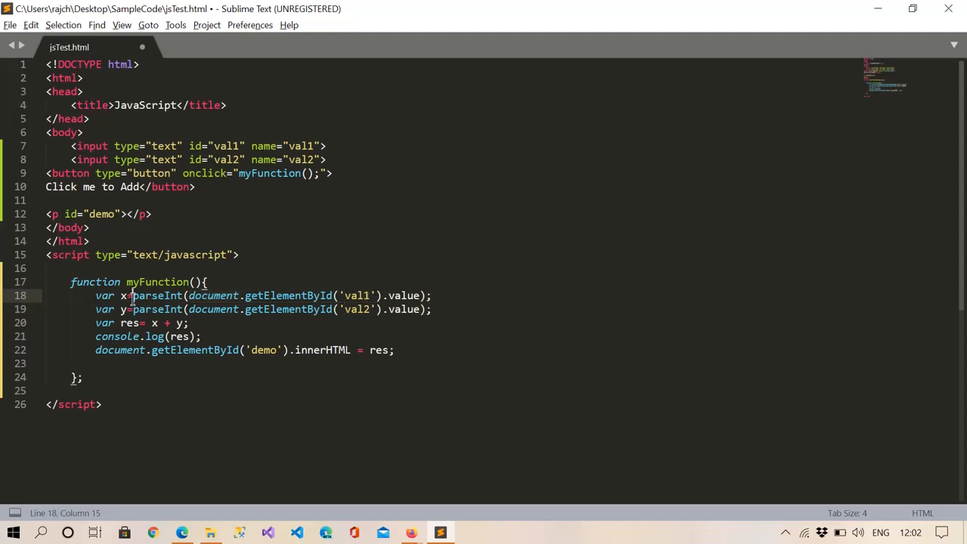
{"action": "double_click", "coordinate": [158, 294]}
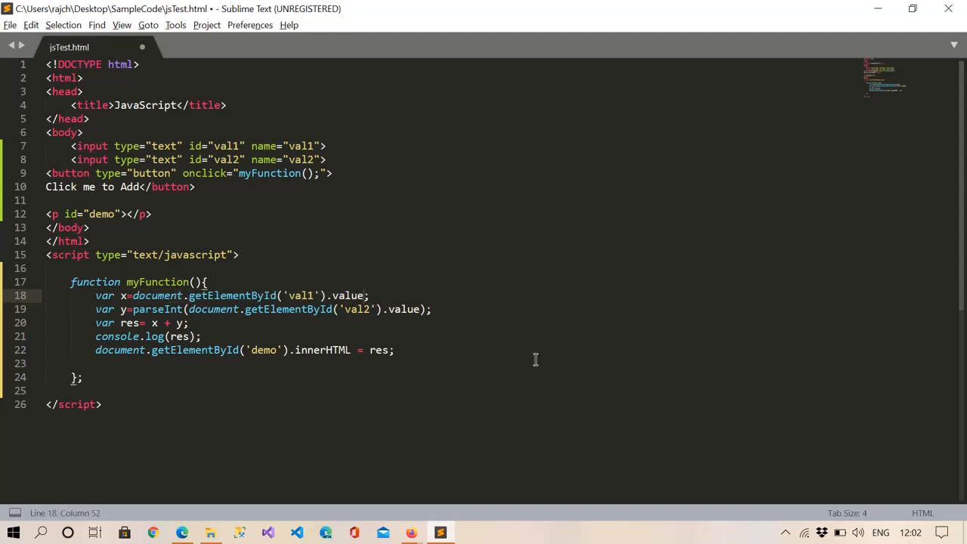
Save, then test in Edge with 2 and 3, getting the concatenated 23 on the page and console
{"action": "key", "text": "ctrl+s"}
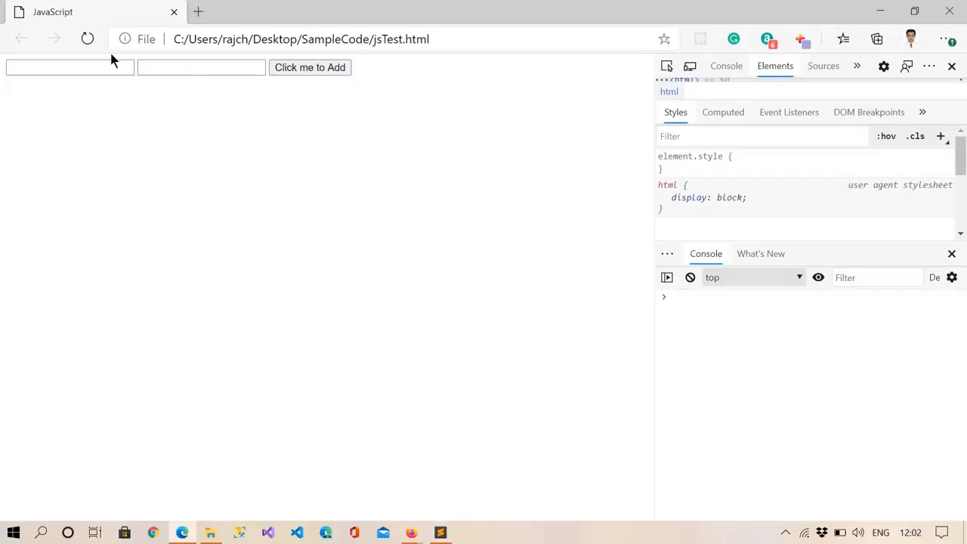
{"action": "mouse_move", "coordinate": [240, 136]}
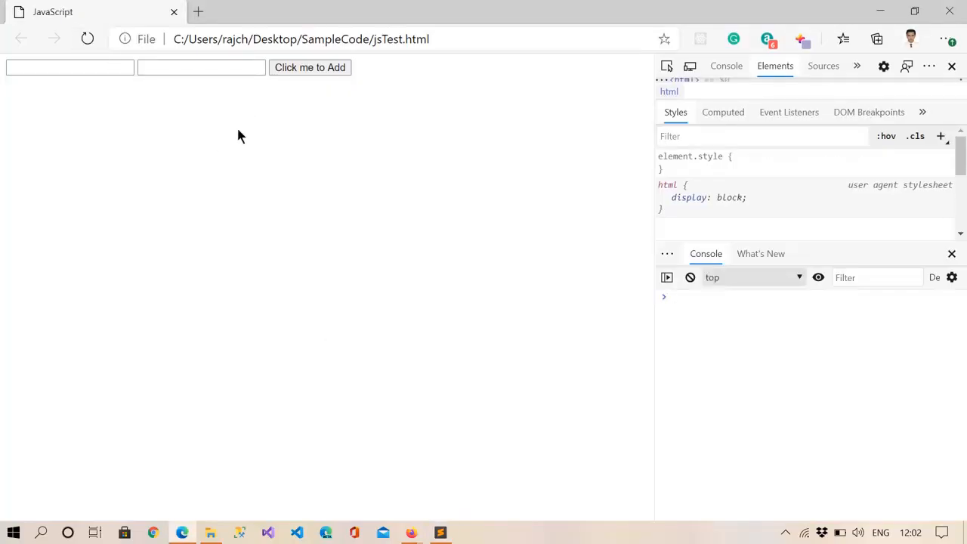
{"action": "type", "text": "2"}
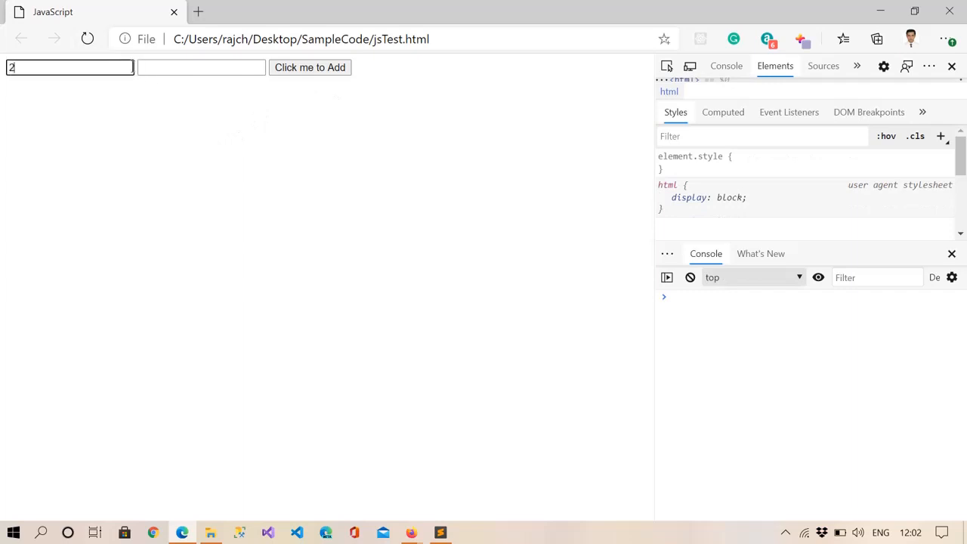
{"action": "type", "text": "3"}
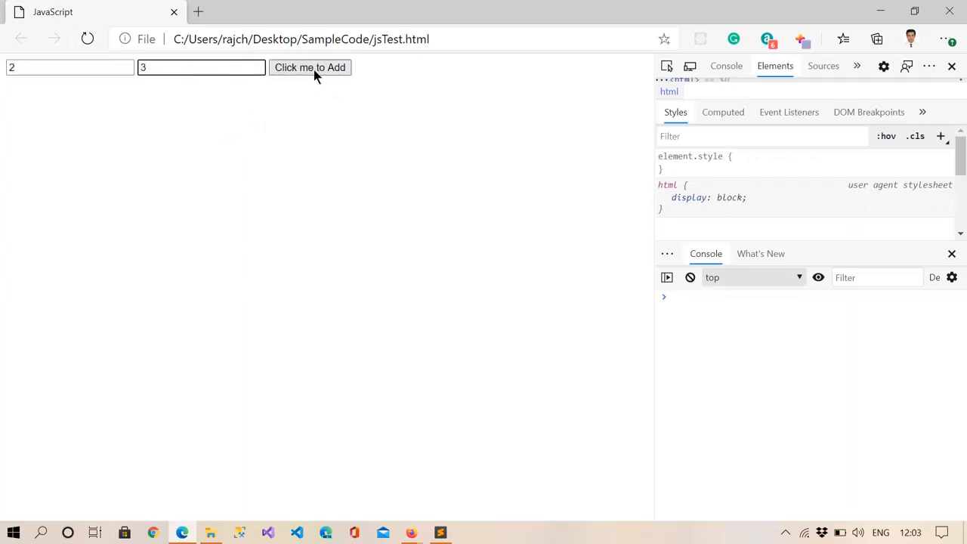
{"action": "left_click", "coordinate": [310, 66]}
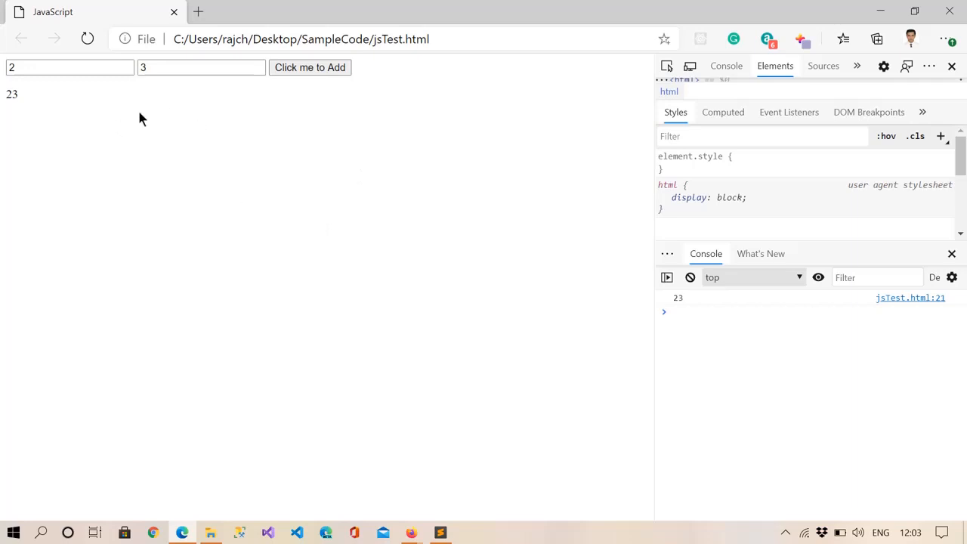
{"action": "left_click", "coordinate": [441, 531]}
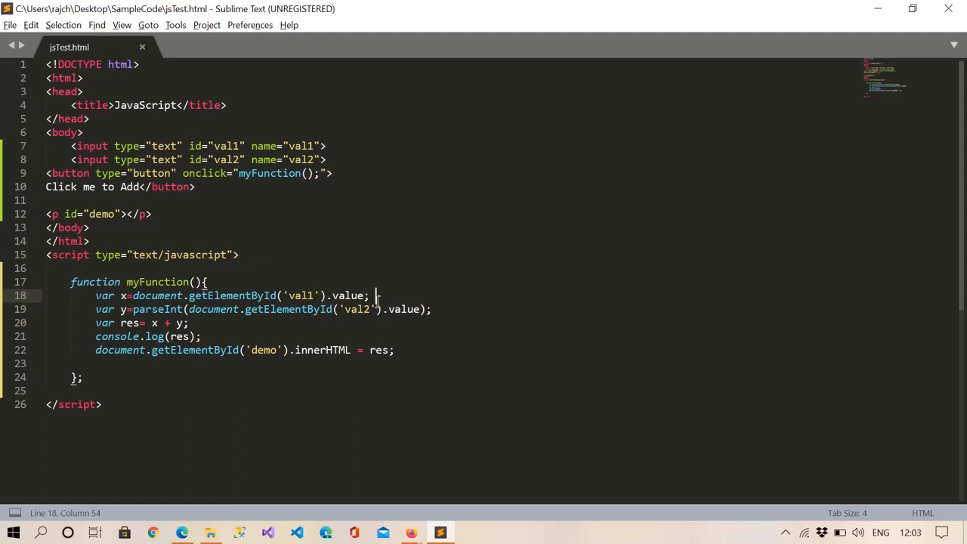
Add console.log(x); right after the var x line reads val1
{"action": "left_click", "coordinate": [219, 335]}
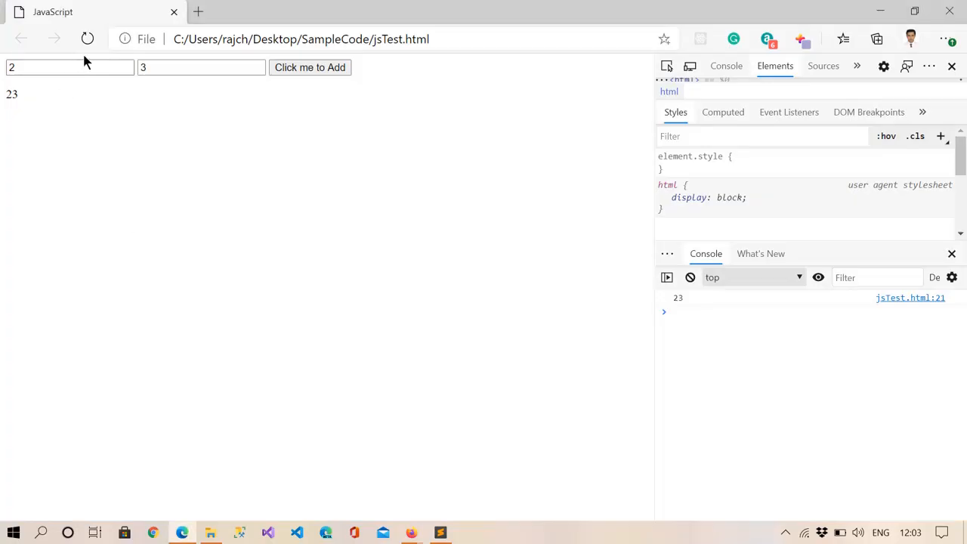
Reload Edge and rerun with 2 and 3, logging 2 then 23 to the console
{"action": "left_click", "coordinate": [88, 40]}
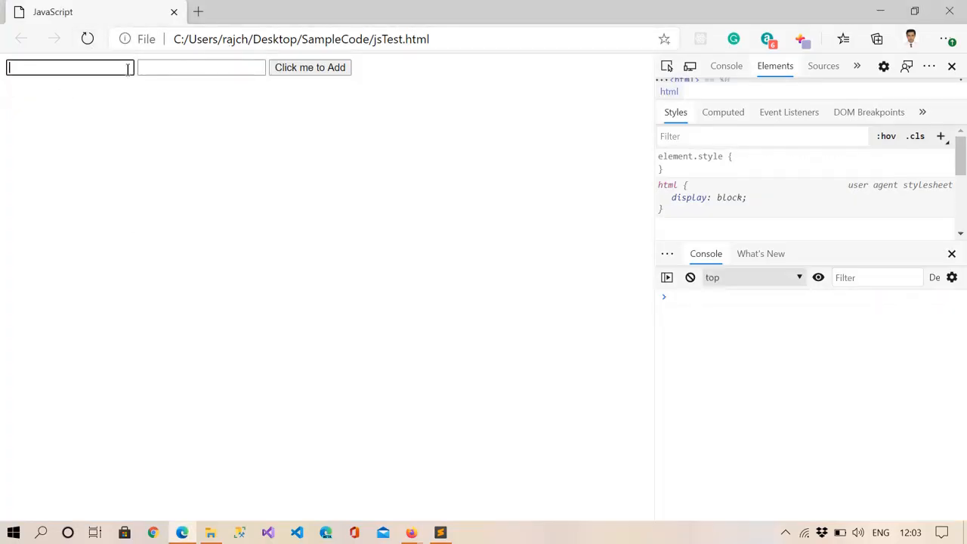
{"action": "type", "text": "2"}
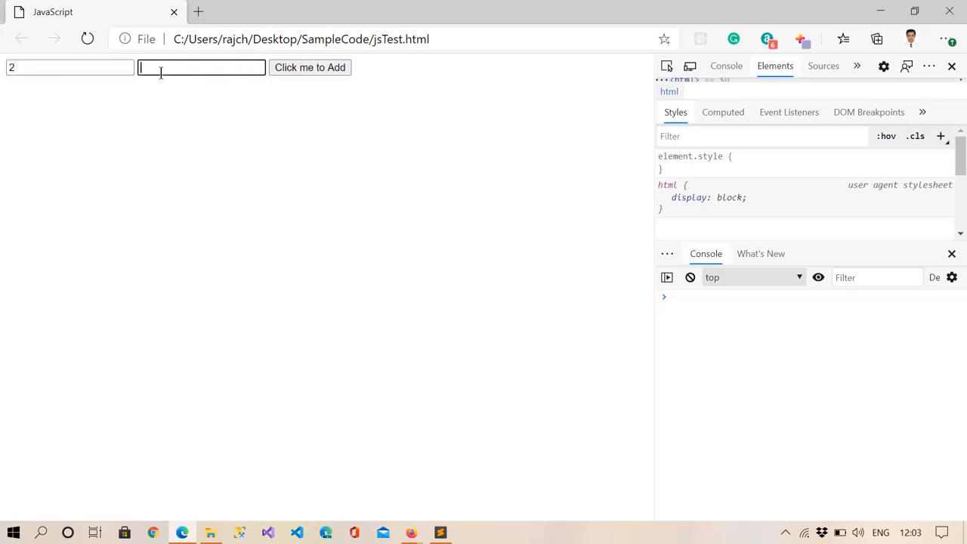
{"action": "left_click", "coordinate": [310, 66]}
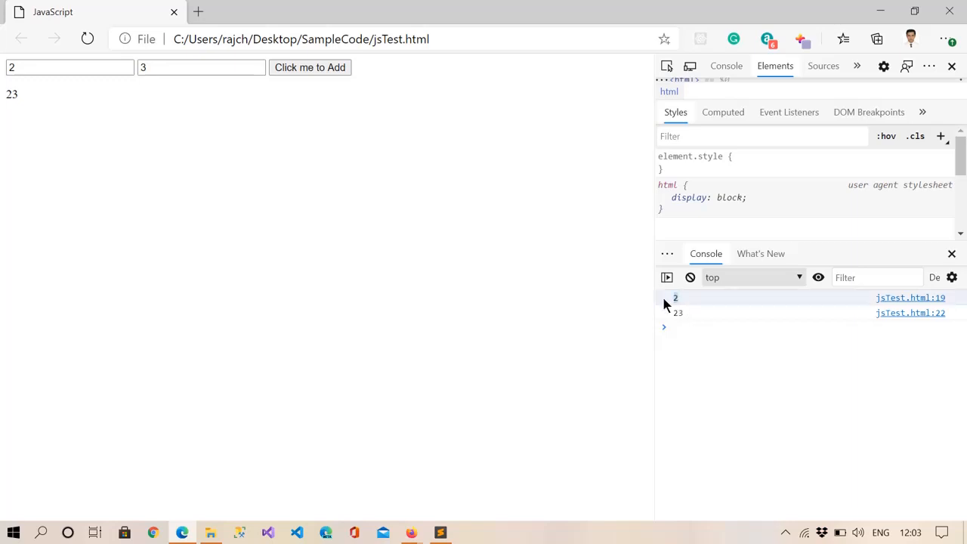
{"action": "left_click", "coordinate": [440, 532]}
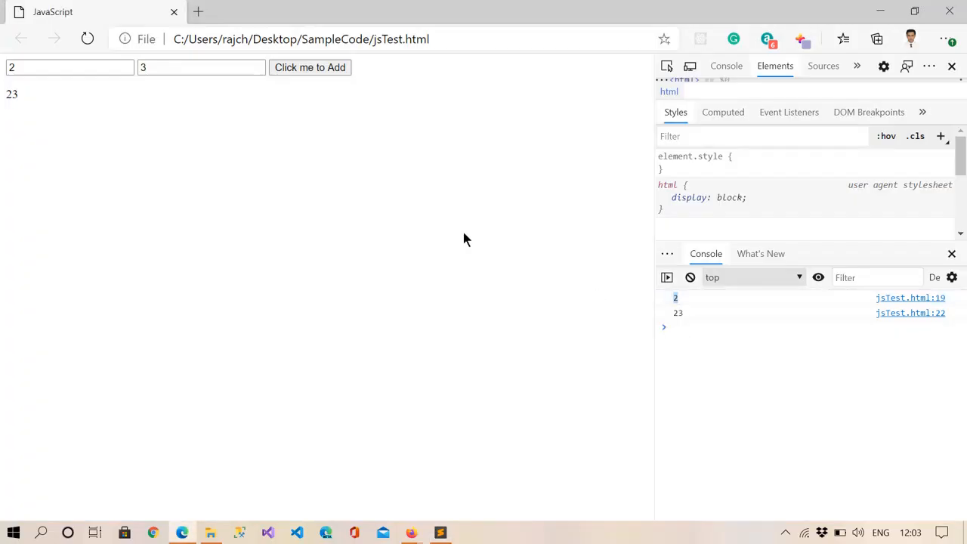
{"action": "left_click", "coordinate": [440, 532]}
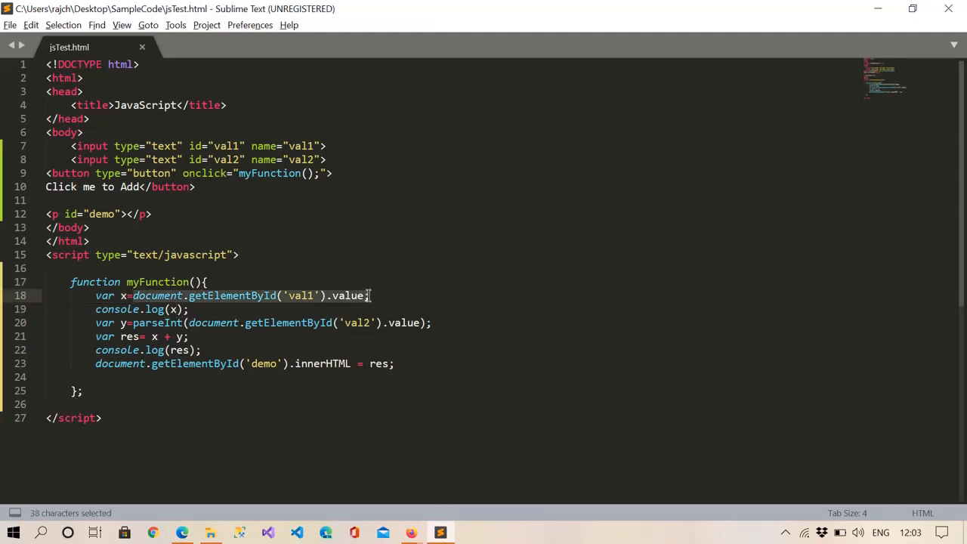
Evaluate document.getElementById('val1').value in the console, getting the string "2"
{"action": "left_click", "coordinate": [181, 531]}
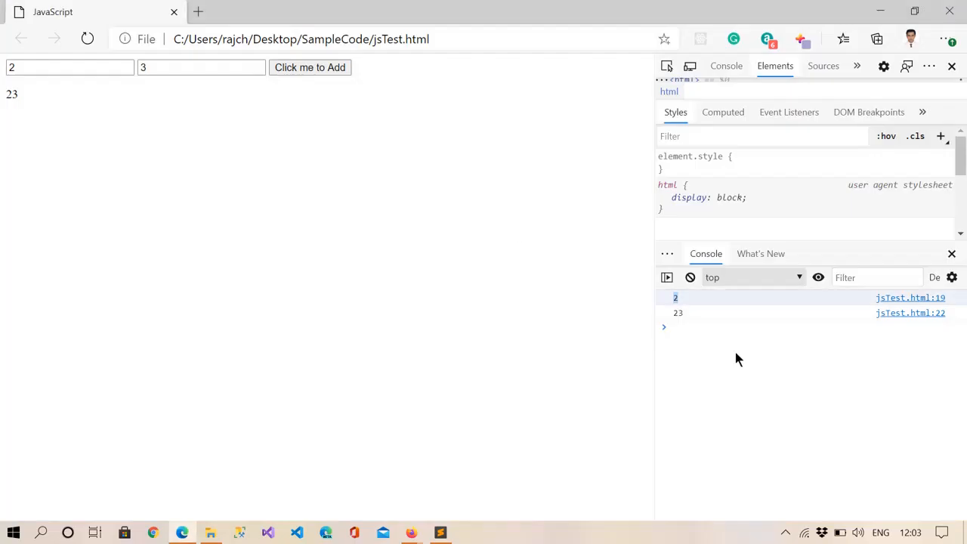
{"action": "type", "text": "document.getElementById('val1').value"}
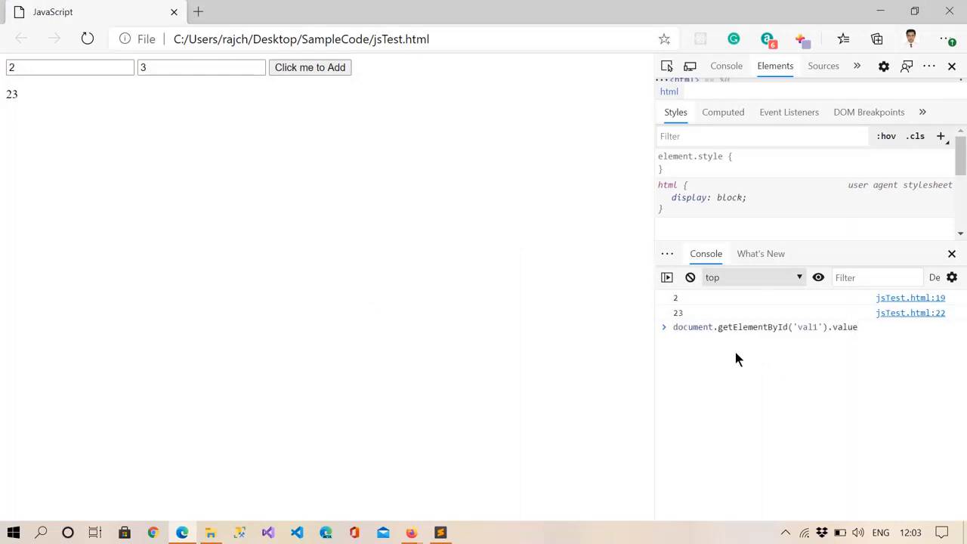
{"action": "key", "text": "Return"}
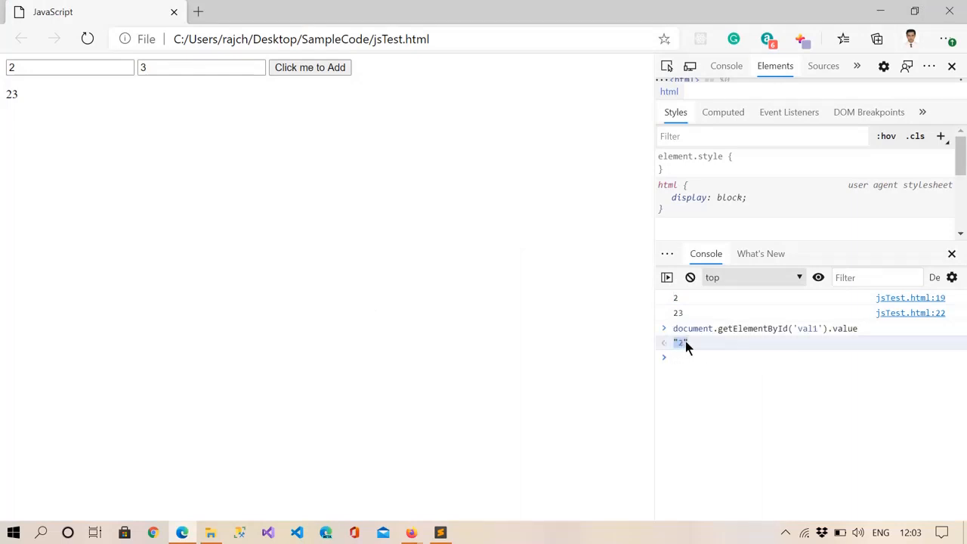
Copy the parseInt val2 expression from Sublime and evaluate it in the console, getting 3
{"action": "left_click", "coordinate": [439, 531]}
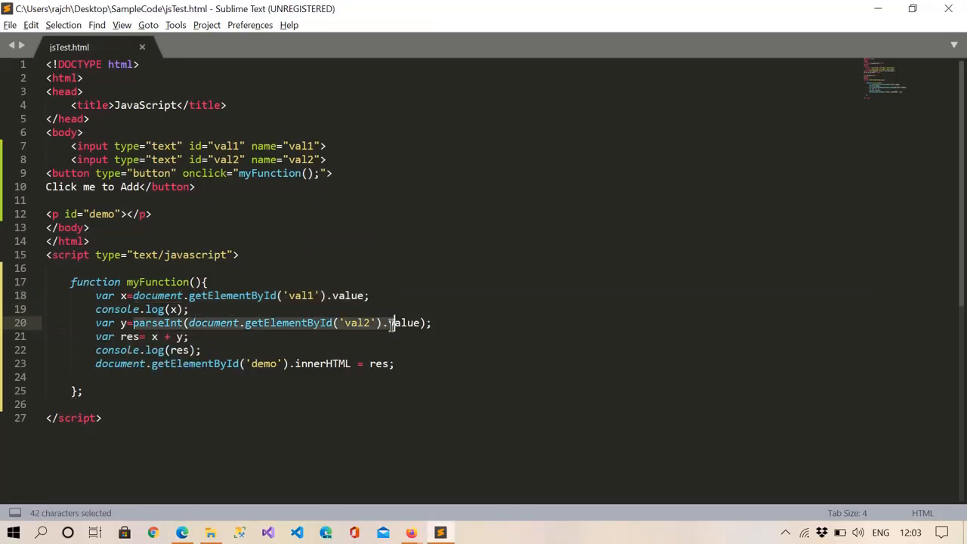
{"action": "key", "text": "ctrl+c"}
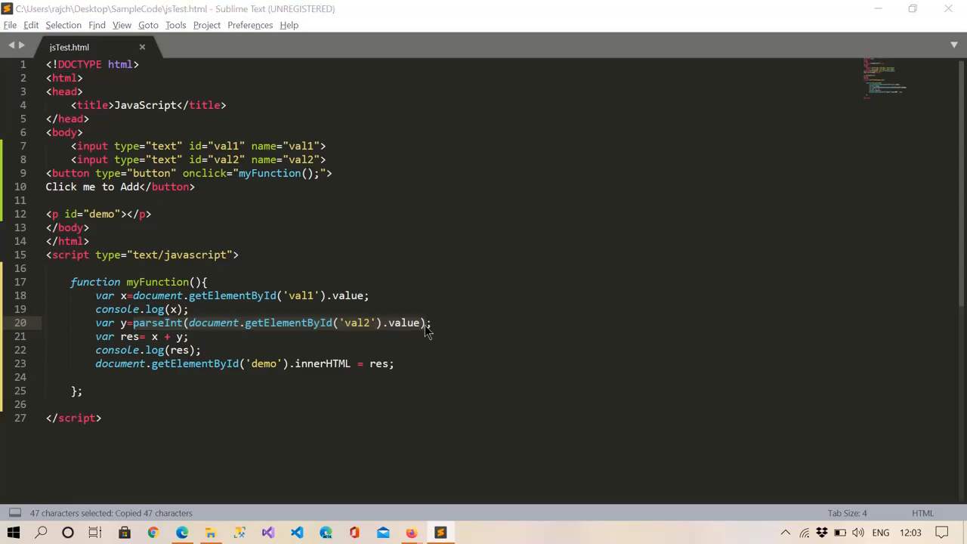
{"action": "left_click", "coordinate": [152, 532]}
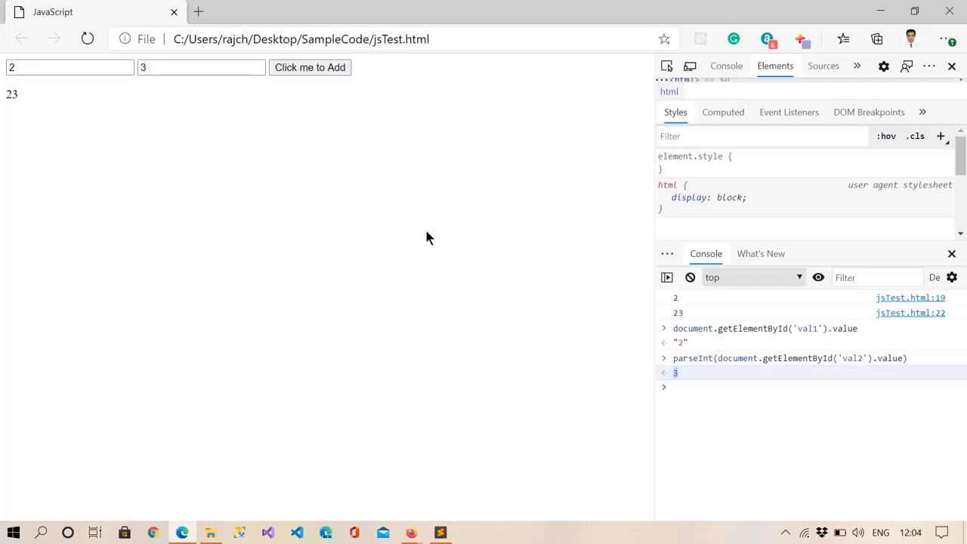
{"action": "mouse_move", "coordinate": [202, 191]}
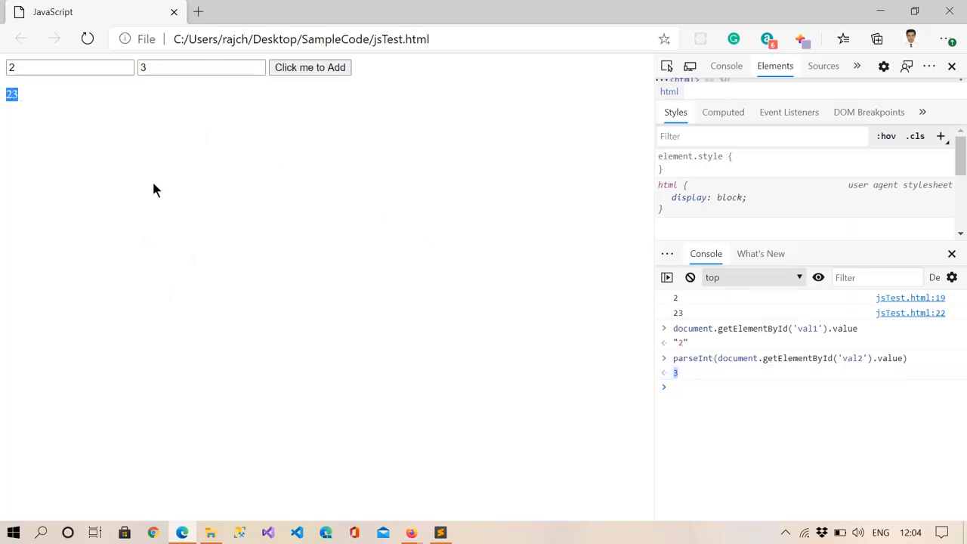
Wrap the val1 lookup in parseInt( ) on line 18 and delete the console.log(x) line
{"action": "left_click", "coordinate": [439, 531]}
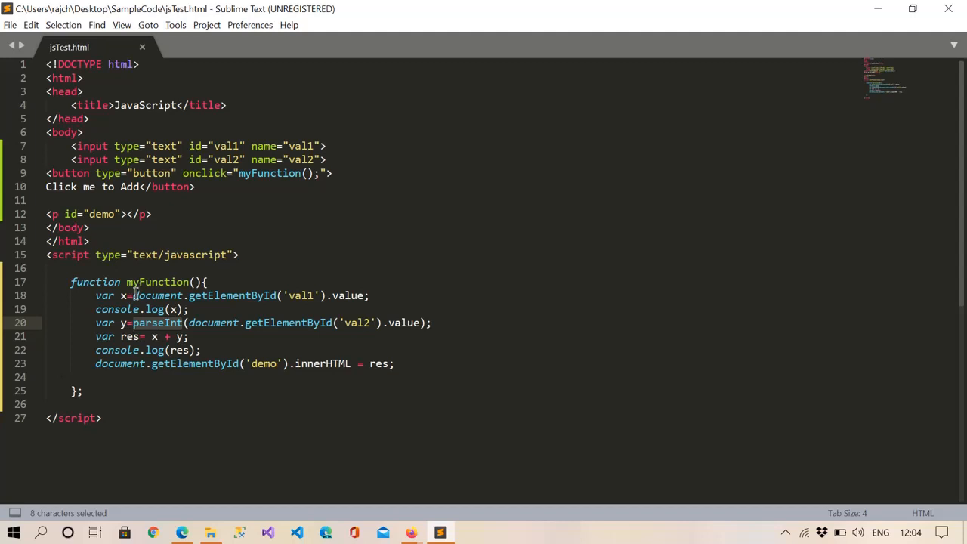
{"action": "left_click", "coordinate": [135, 294]}
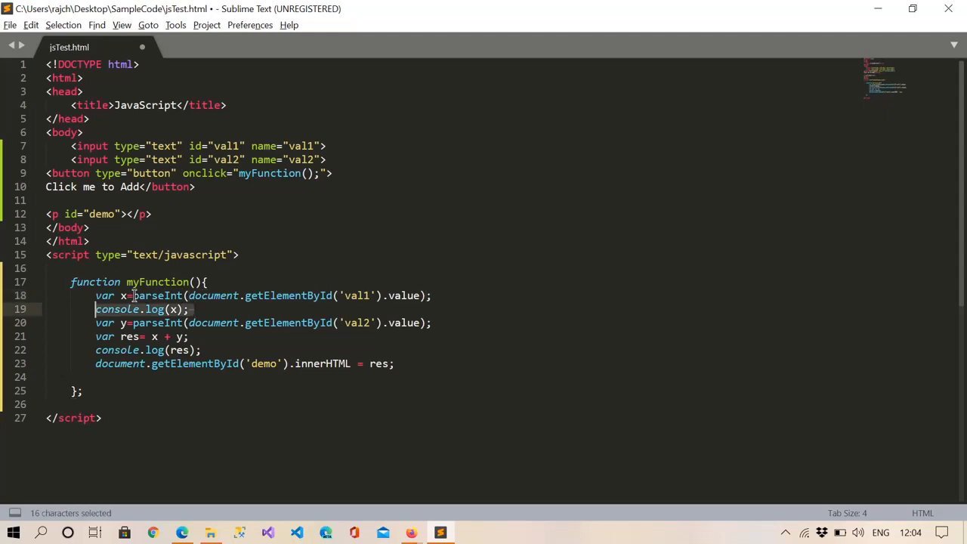
{"action": "key", "text": "Delete"}
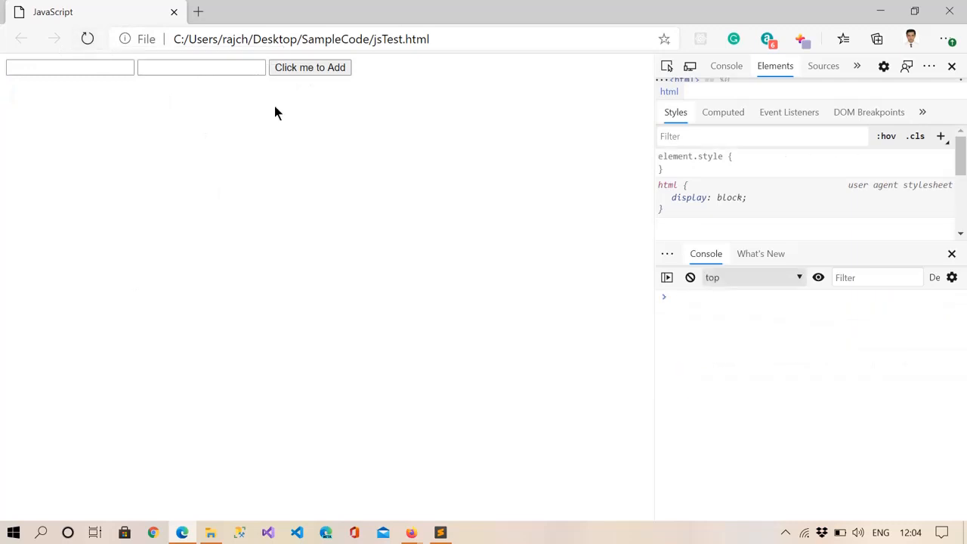
Add 4 and 5 in Edge so the correct sum 9 shows on the page and console
{"action": "type", "text": "4"}
{"action": "type", "text": "5"}
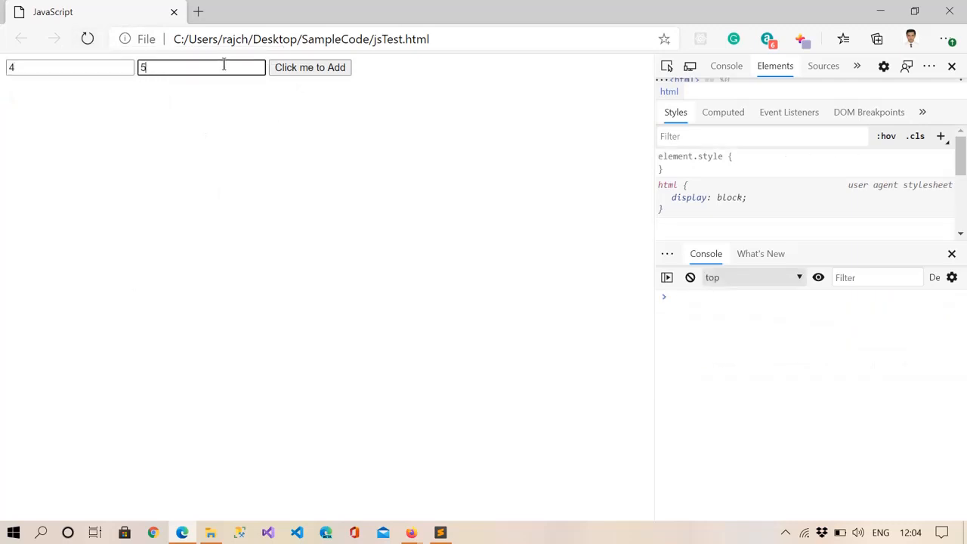
{"action": "left_click", "coordinate": [310, 66]}
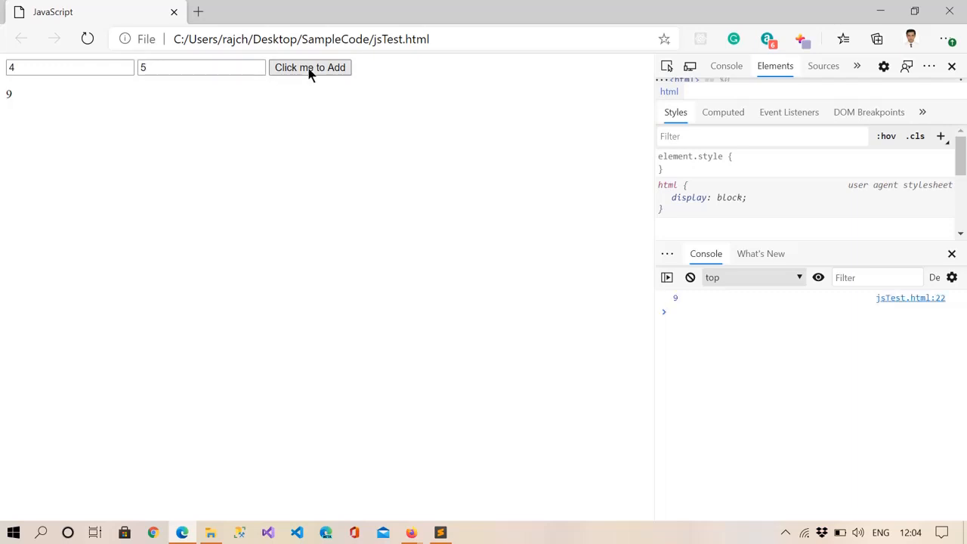
{"action": "mouse_move", "coordinate": [12, 102]}
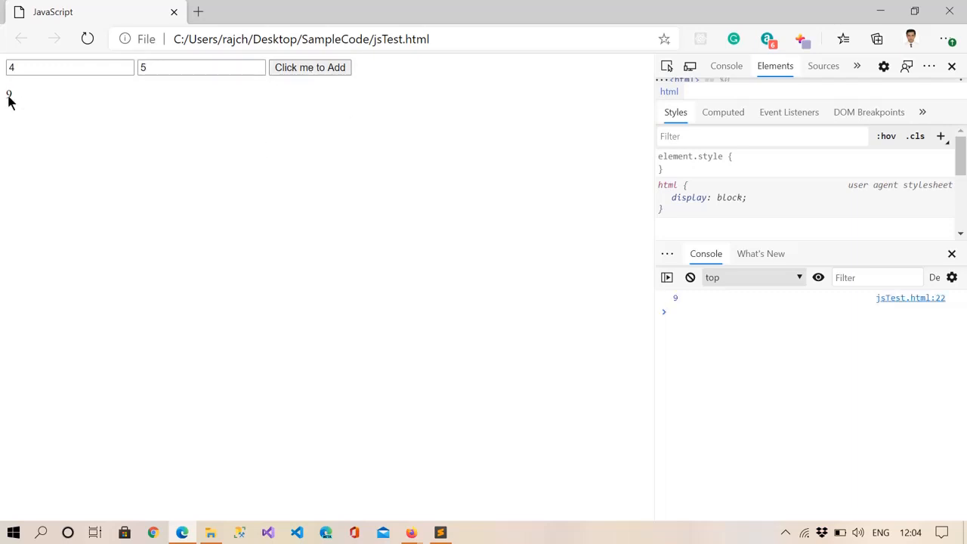
{"action": "mouse_move", "coordinate": [677, 299]}
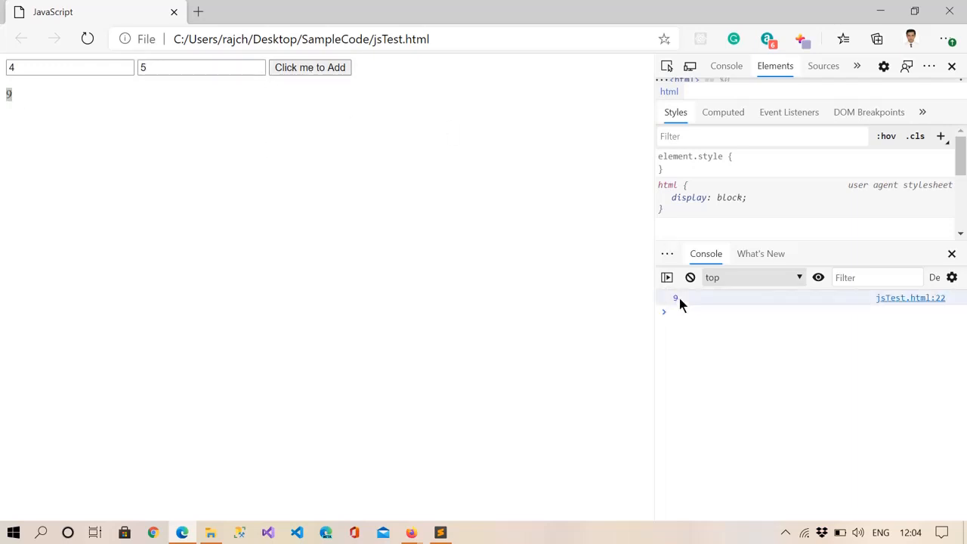
{"action": "left_click", "coordinate": [439, 531]}
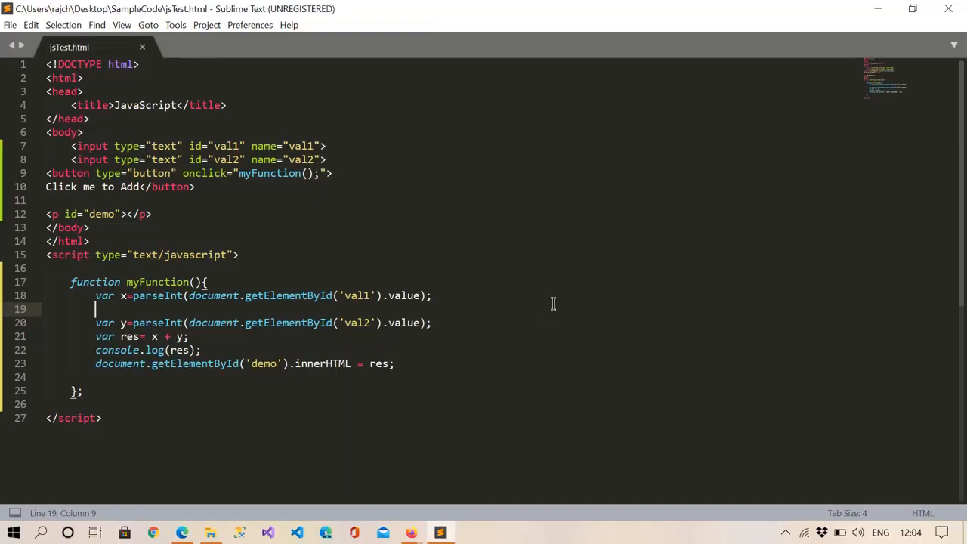
{"action": "mouse_move", "coordinate": [215, 347]}
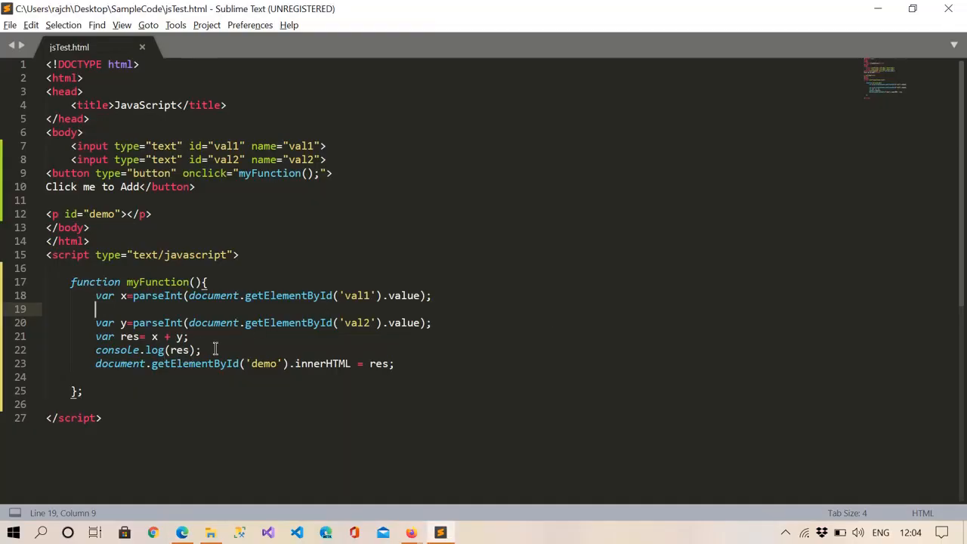
Insert alert(res); on a new line after console.log(res); in myFunction
{"action": "key", "text": "enter"}
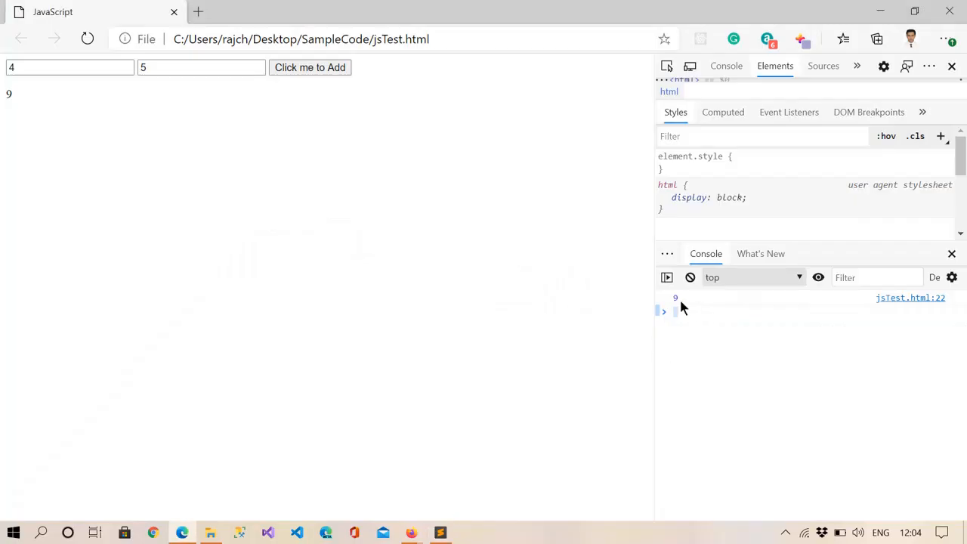
{"action": "left_click", "coordinate": [439, 532]}
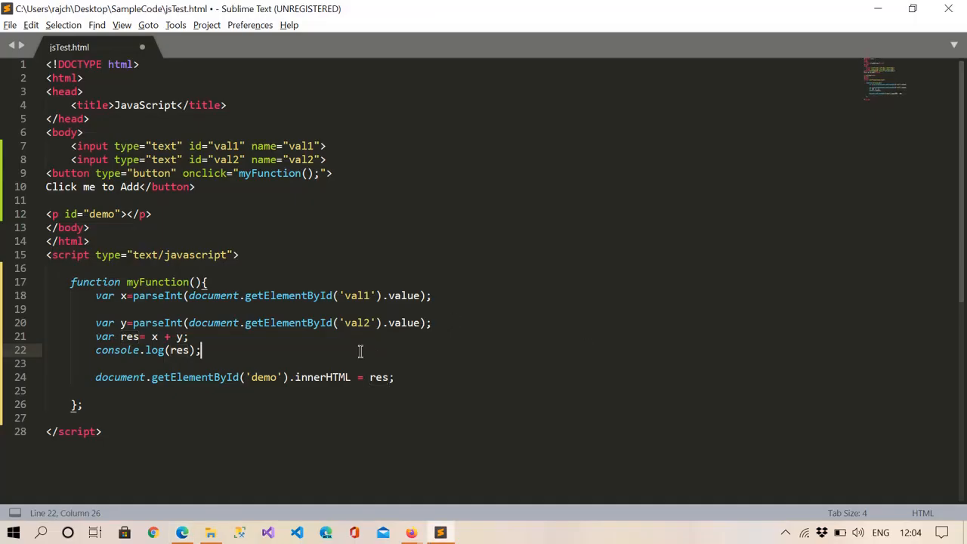
{"action": "type", "text": "a"}
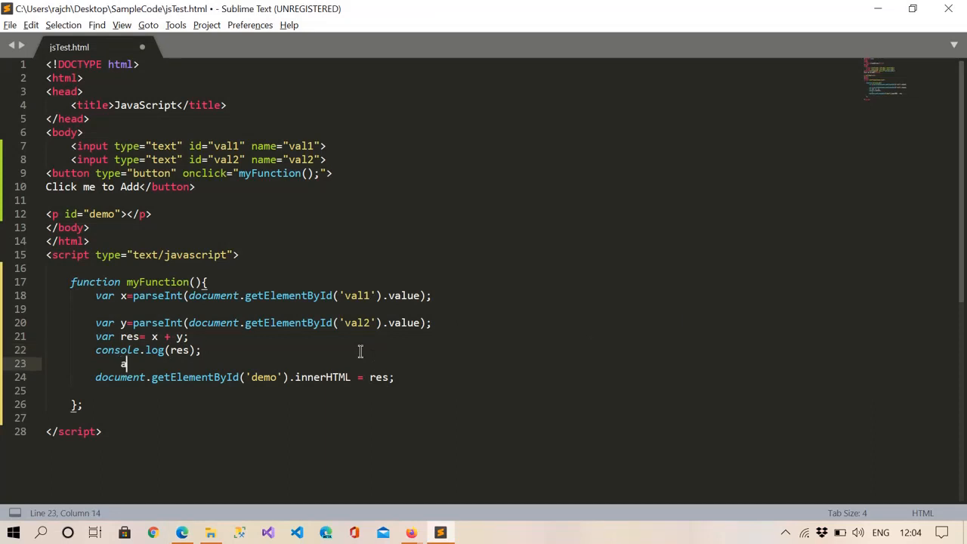
{"action": "type", "text": "lert"}
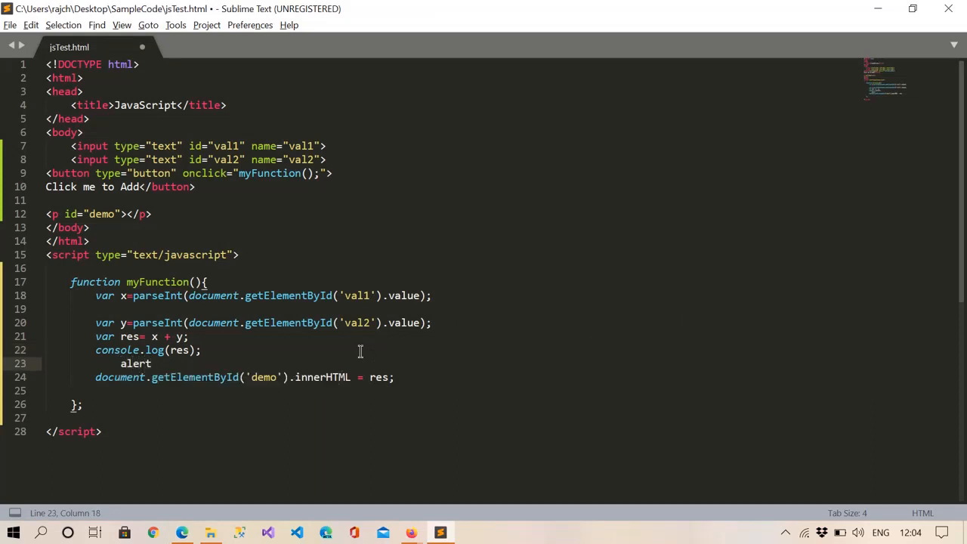
{"action": "type", "text": "(res"}
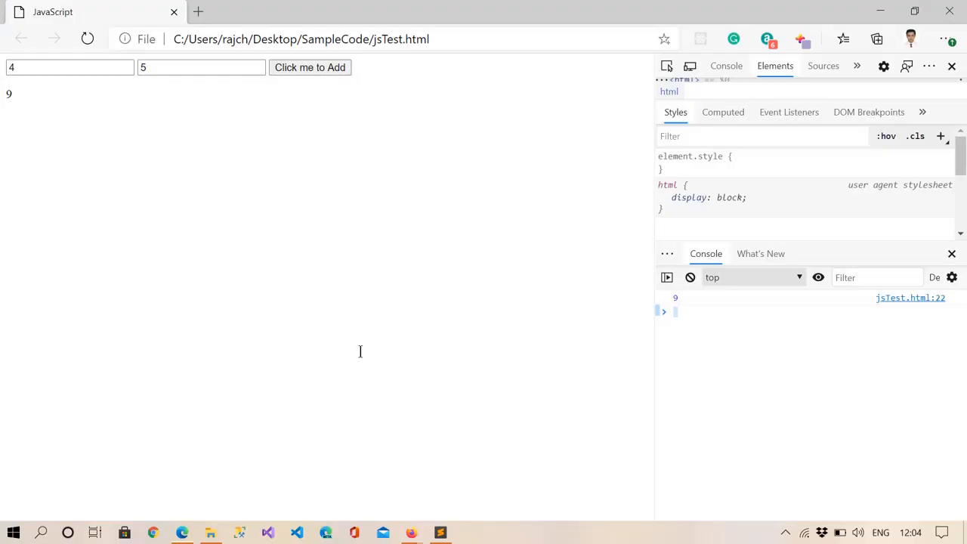
Reload Edge and run with 6 and 4 to check the alert, then review the alert and console lines
{"action": "left_click", "coordinate": [88, 39]}
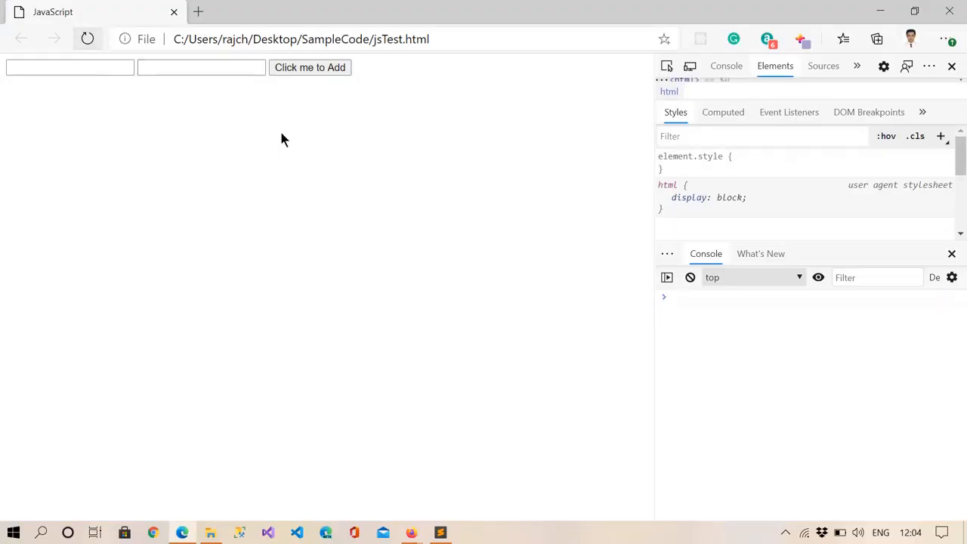
{"action": "type", "text": "4"}
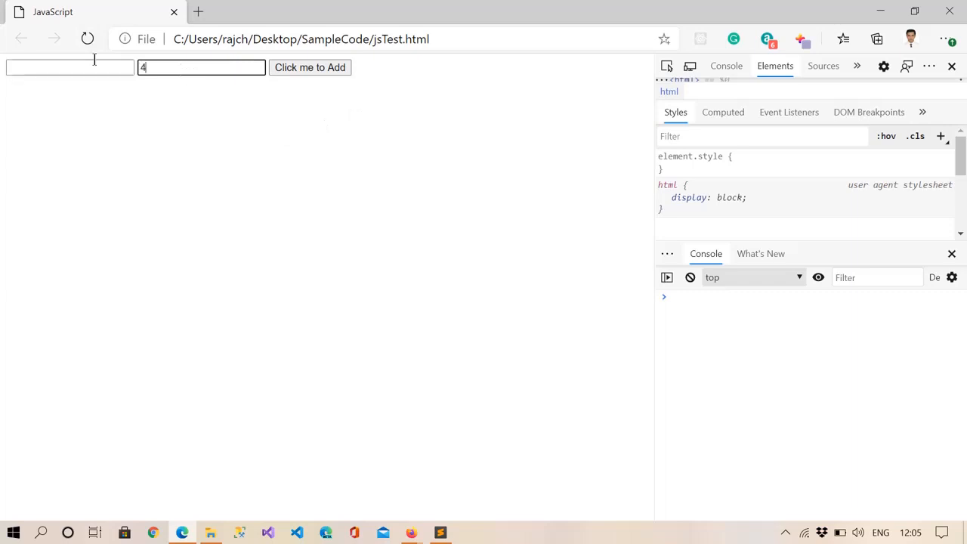
{"action": "type", "text": "6"}
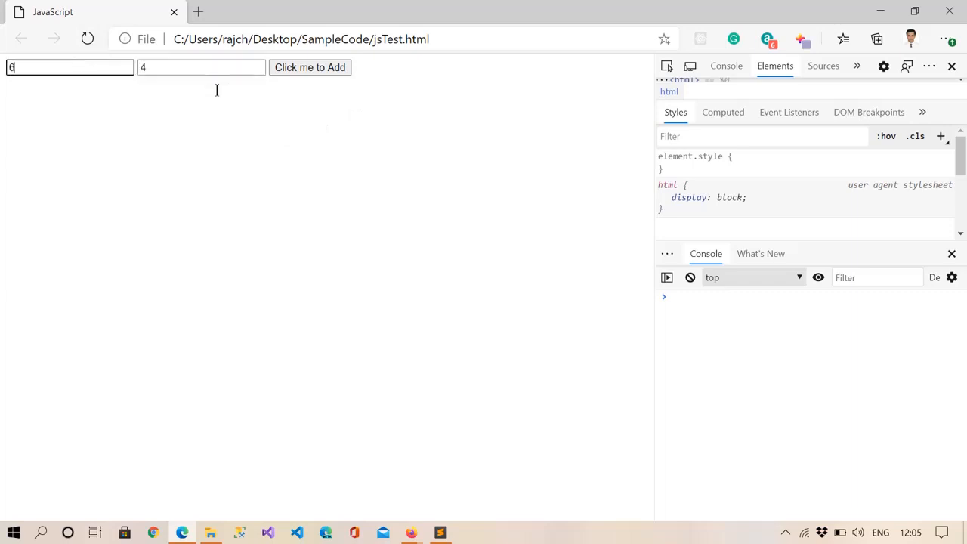
{"action": "left_click", "coordinate": [310, 67]}
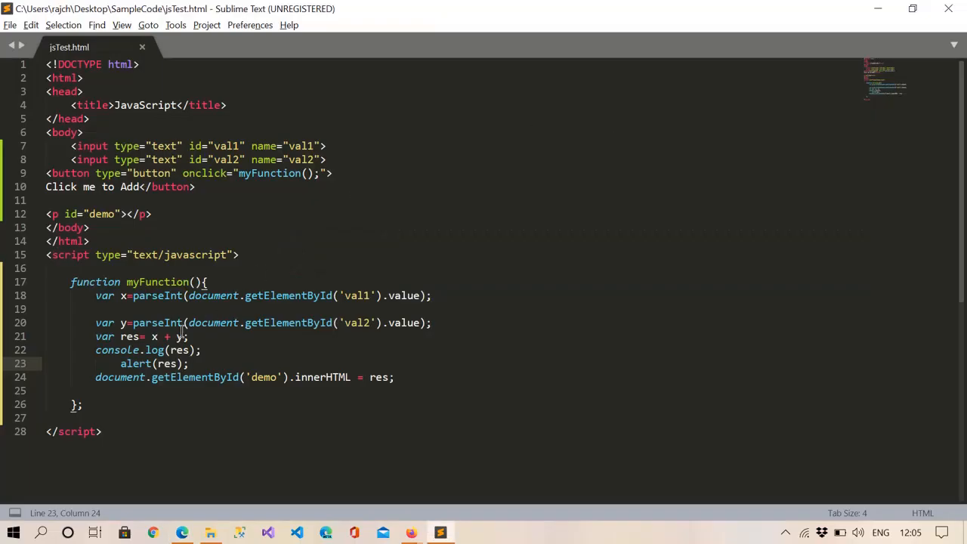
{"action": "double_click", "coordinate": [134, 363]}
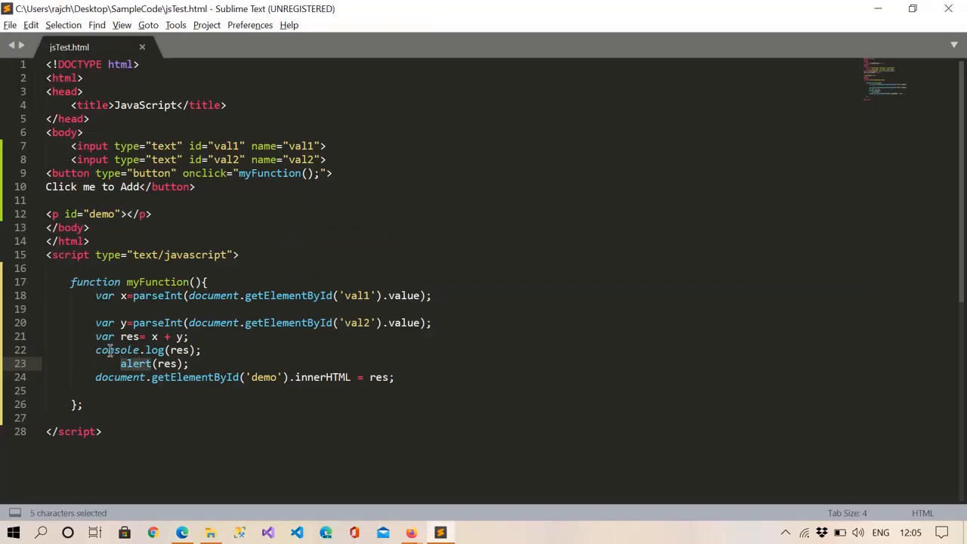
{"action": "double_click", "coordinate": [118, 350]}
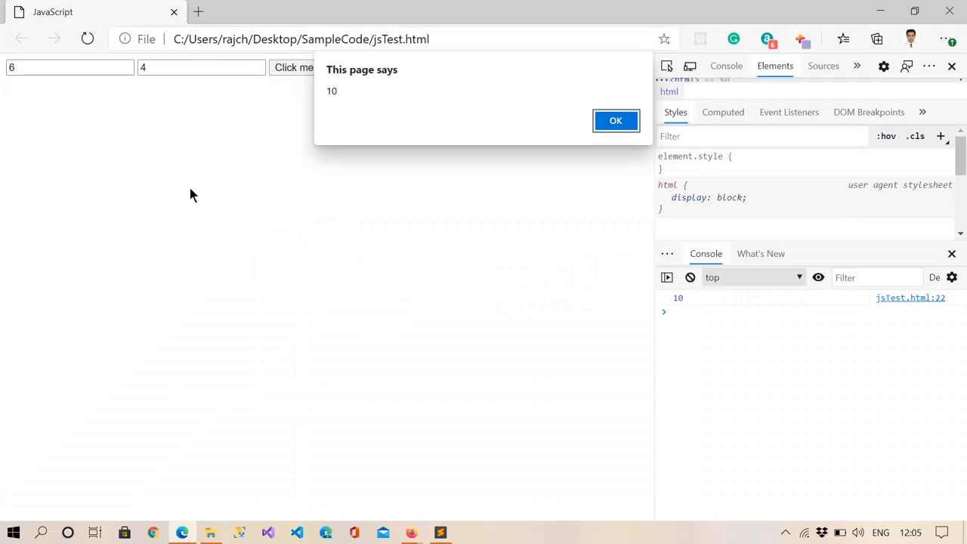
{"action": "mouse_move", "coordinate": [124, 148]}
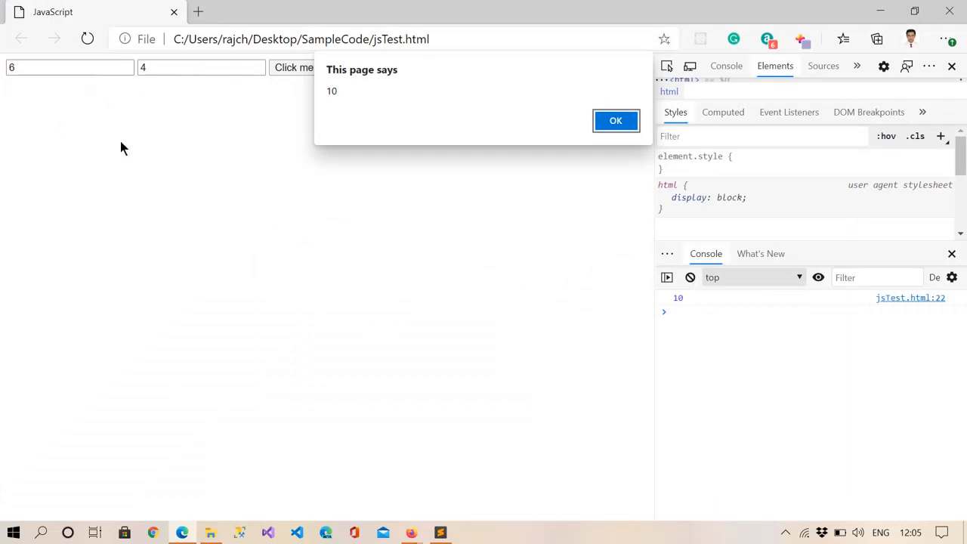
{"action": "mouse_move", "coordinate": [541, 213]}
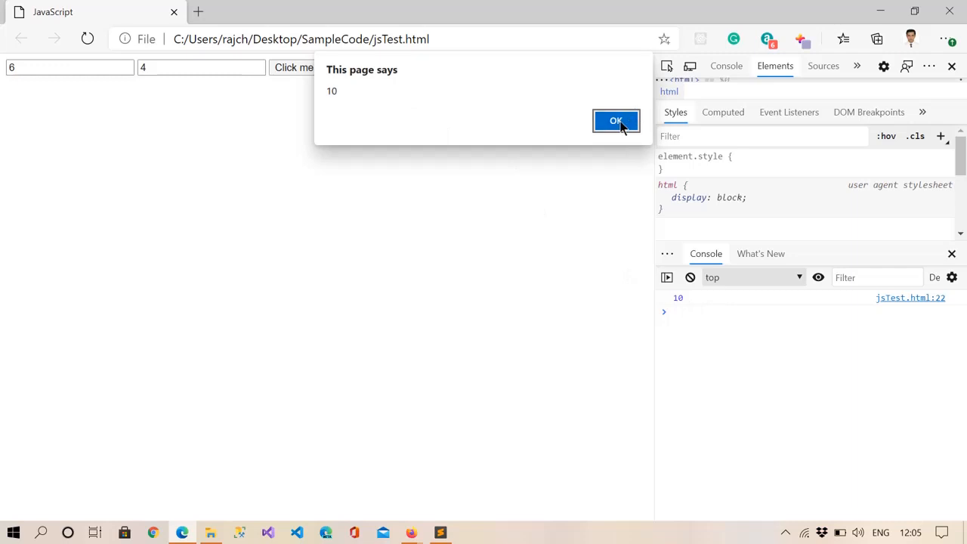
Dismiss the alert showing 10 so the page displays 10 beneath the inputs
{"action": "left_click", "coordinate": [617, 121]}
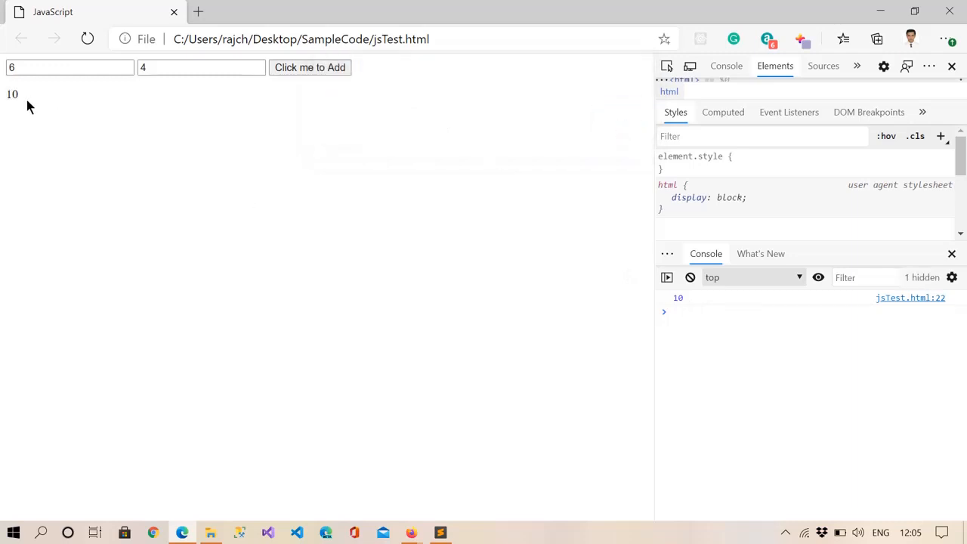
{"action": "left_click", "coordinate": [439, 532]}
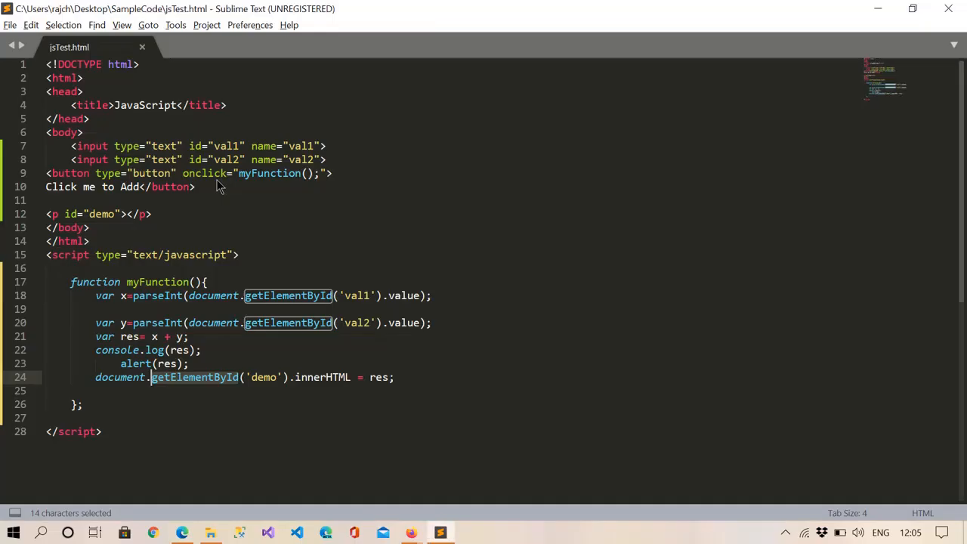
{"action": "mouse_move", "coordinate": [499, 371]}
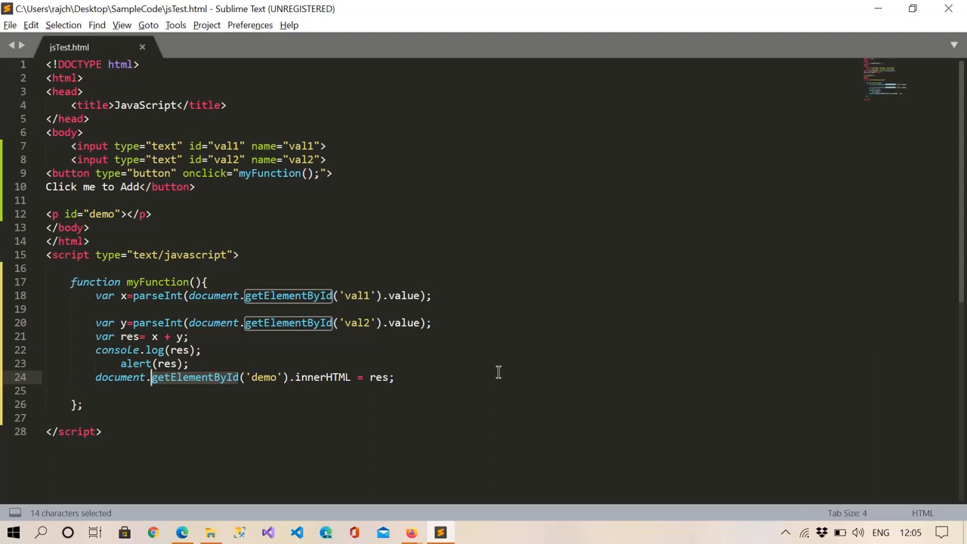
{"action": "mouse_move", "coordinate": [274, 361]}
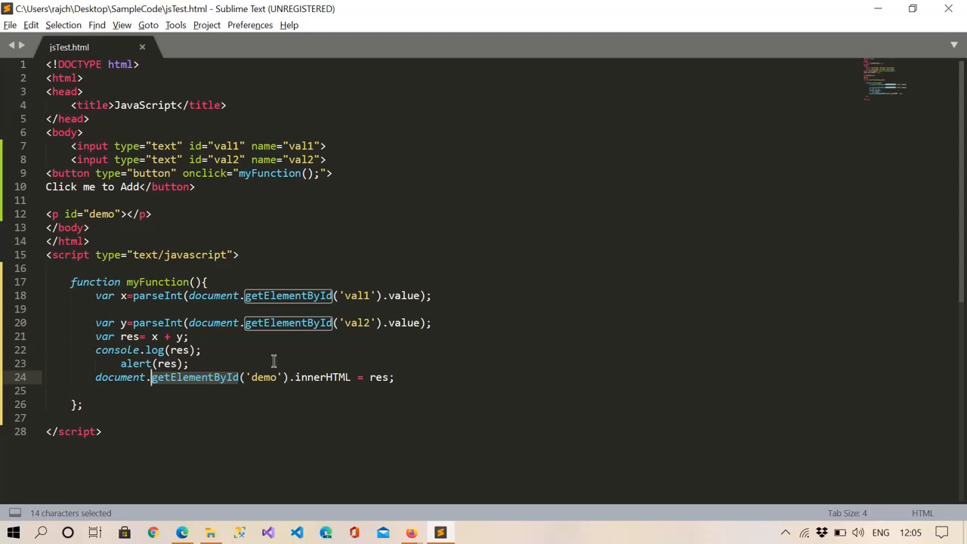
{"action": "mouse_move", "coordinate": [253, 335]}
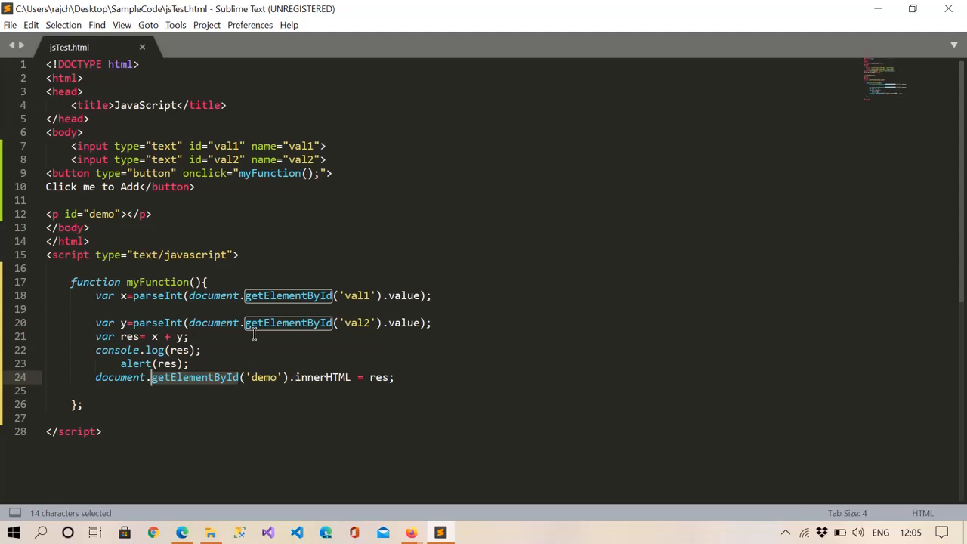
{"action": "mouse_move", "coordinate": [700, 405]}
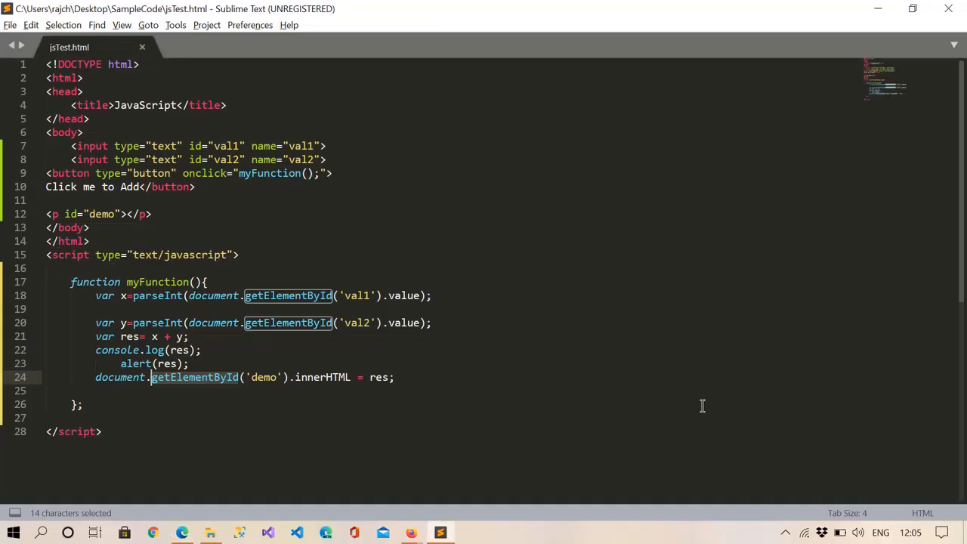
{"action": "left_click", "coordinate": [786, 531]}
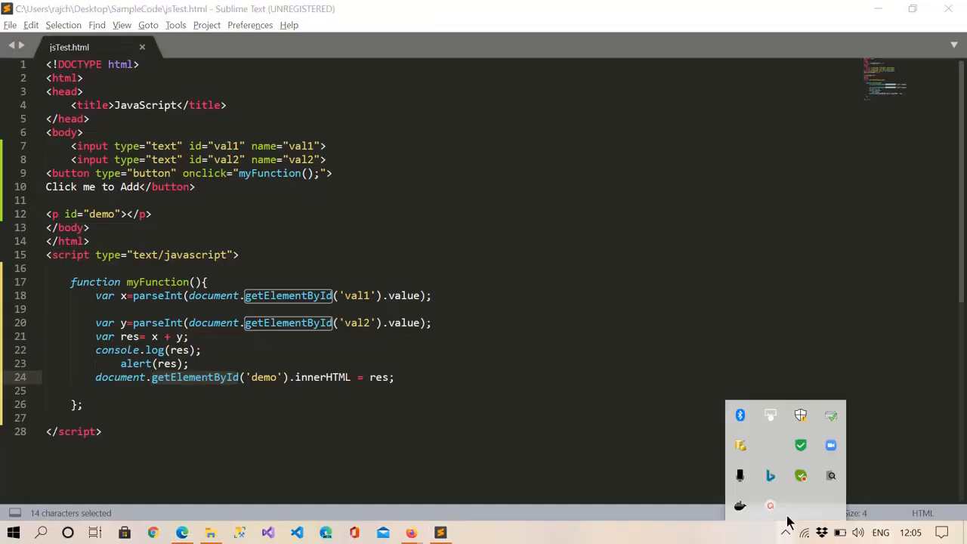